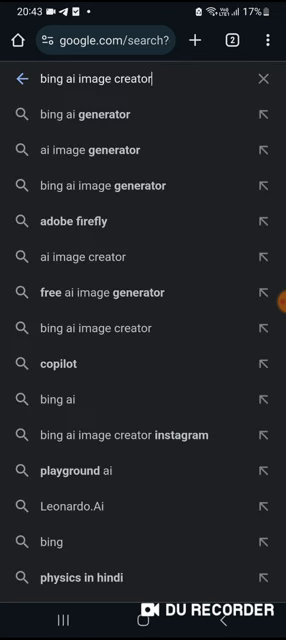
Step: Open Bing Image Creator from the 'bing ai image creator' search suggestion
click(150, 108)
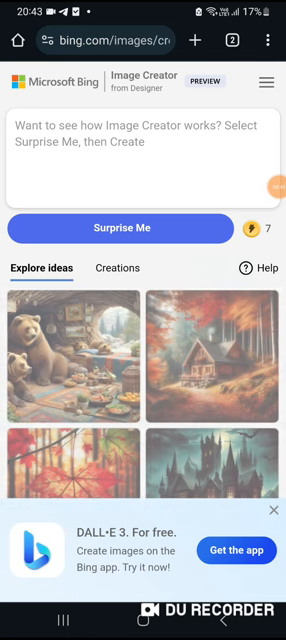
Step: Paste the long boy-in-yellow-hoodie rainy-road prompt into the prompt box
click(144, 156)
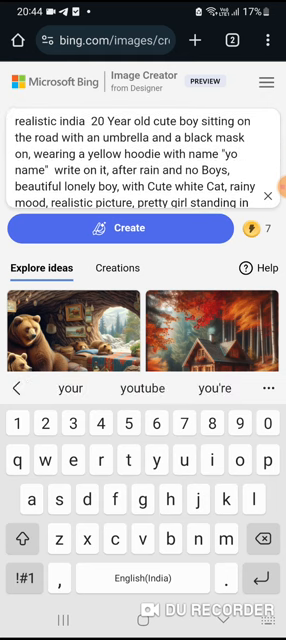
Step: Replace the hoodie's placeholder name with 'AR' and end the prompt with 'rainy weather,'
text(name")
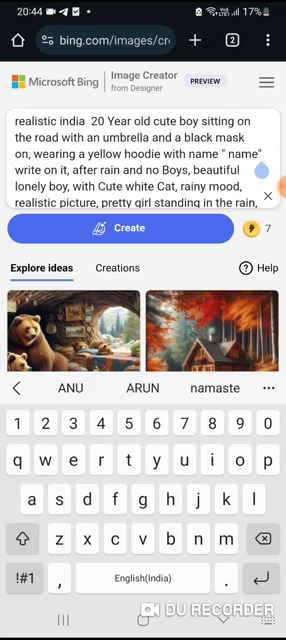
key(Backspace)
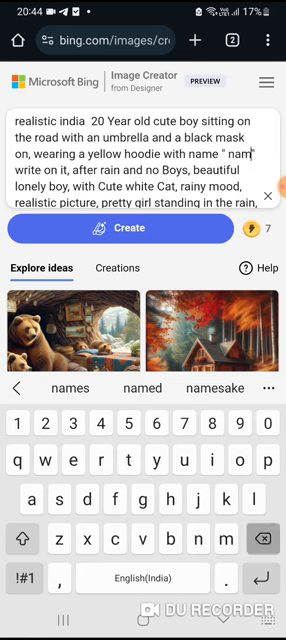
key(Backspace)
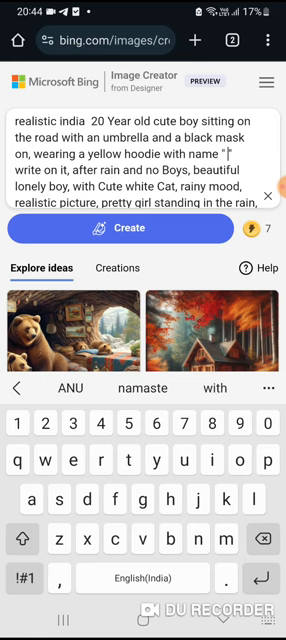
text(AR)
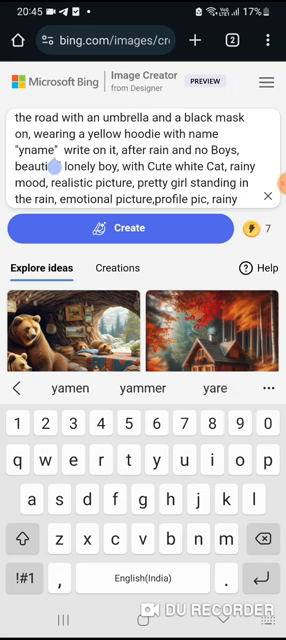
text(weather,)
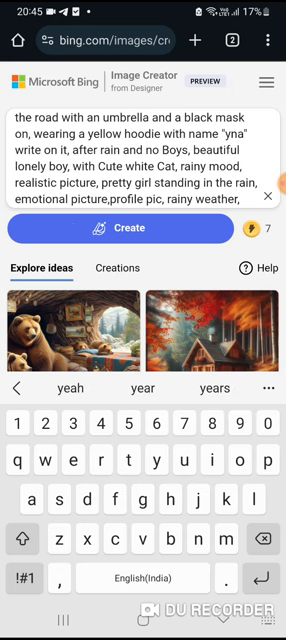